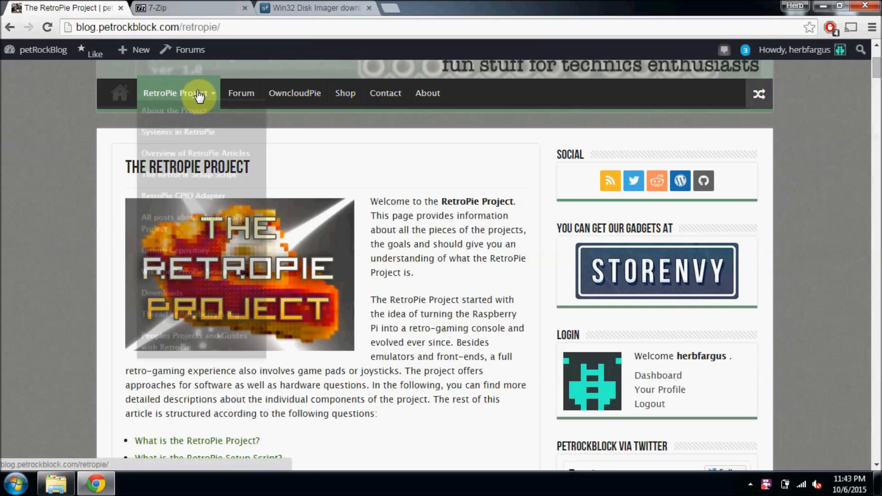
Step: Navigate via the RetroPie Project menu to the Downloads page's SD-Card Images section
{"action": "left_click", "coordinate": [168, 303]}
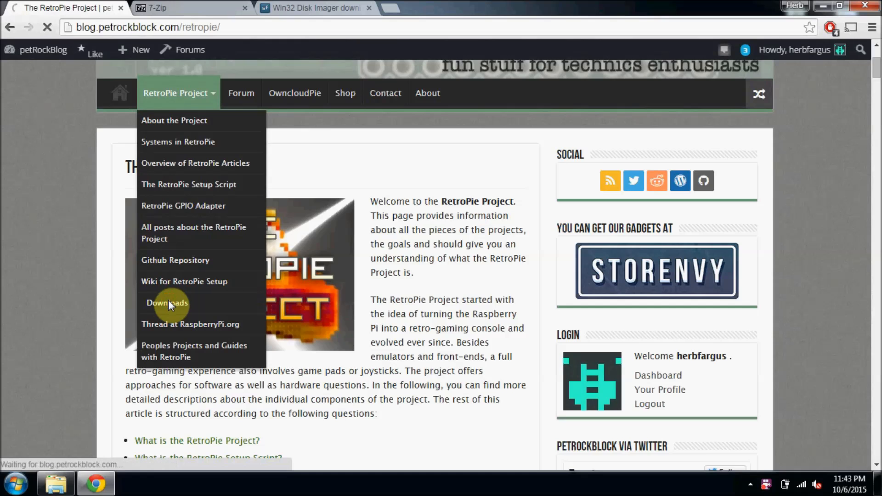
{"action": "left_click", "coordinate": [168, 303]}
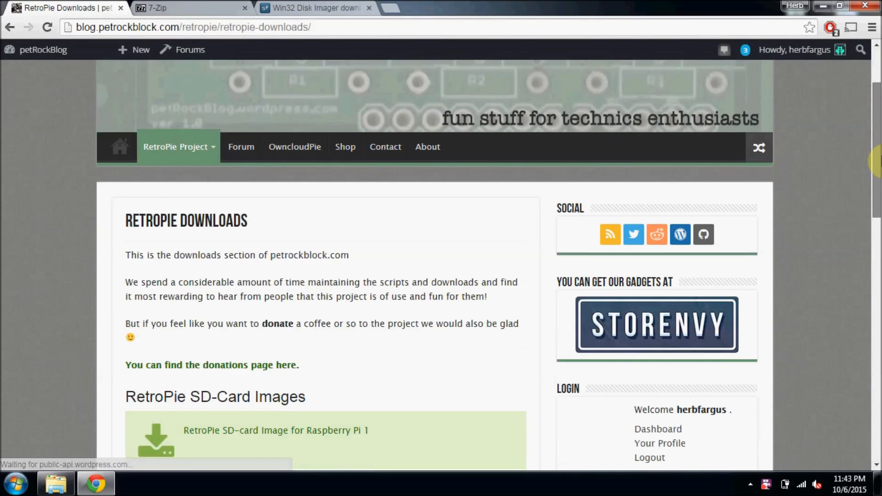
{"action": "scroll", "scroll_direction": "down", "scroll_amount": 3}
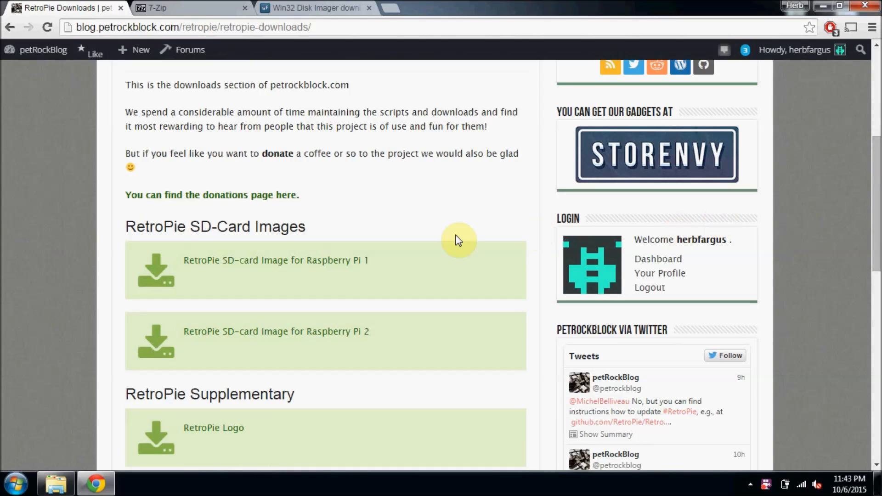
{"action": "mouse_move", "coordinate": [360, 205]}
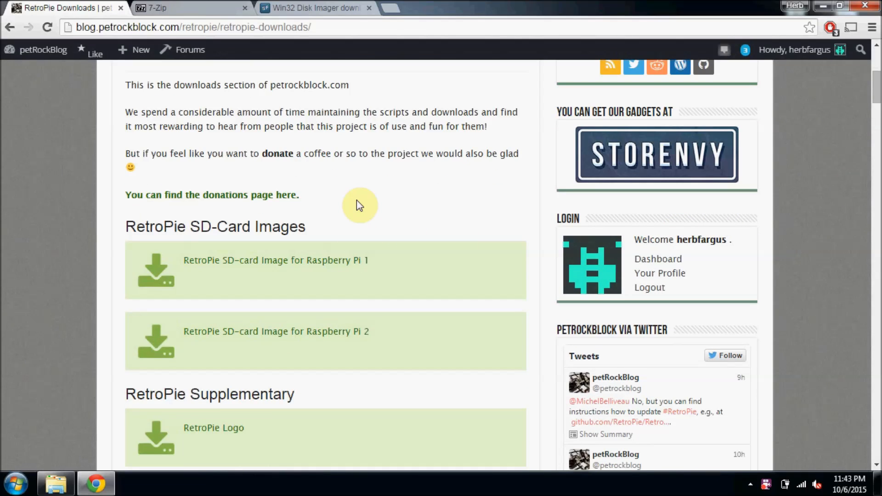
{"action": "mouse_move", "coordinate": [352, 338]}
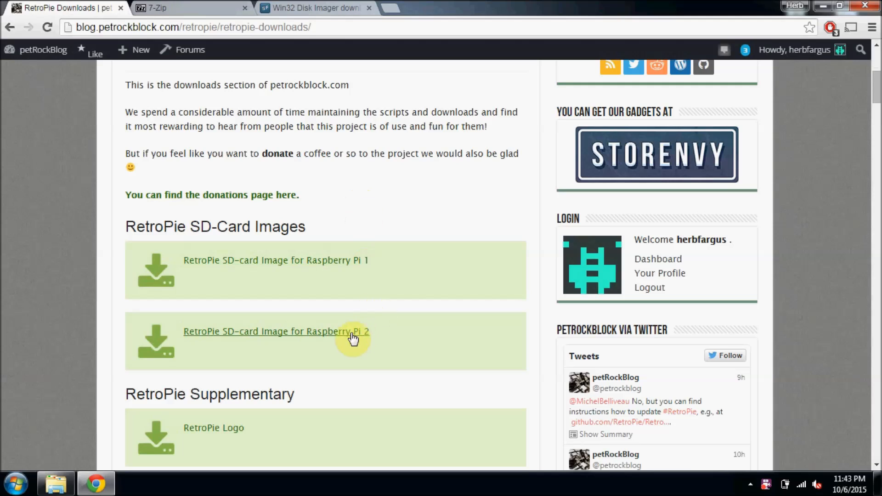
{"action": "mouse_move", "coordinate": [224, 195]}
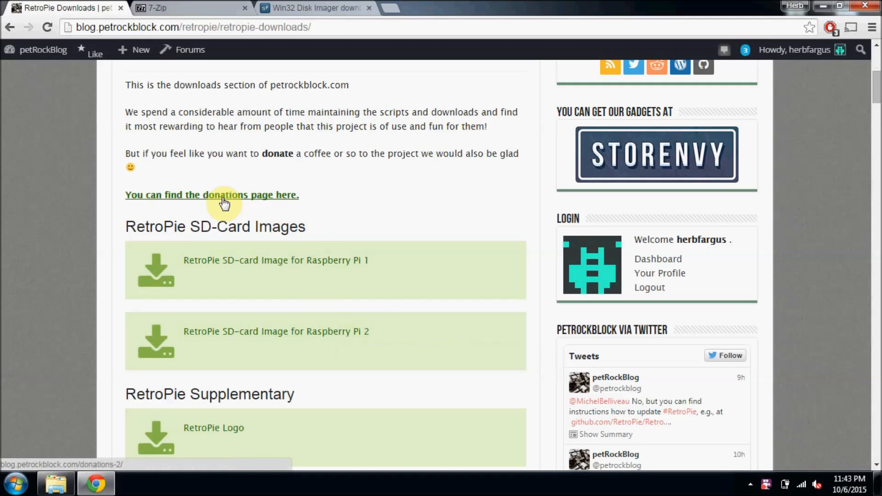
{"action": "mouse_move", "coordinate": [317, 200]}
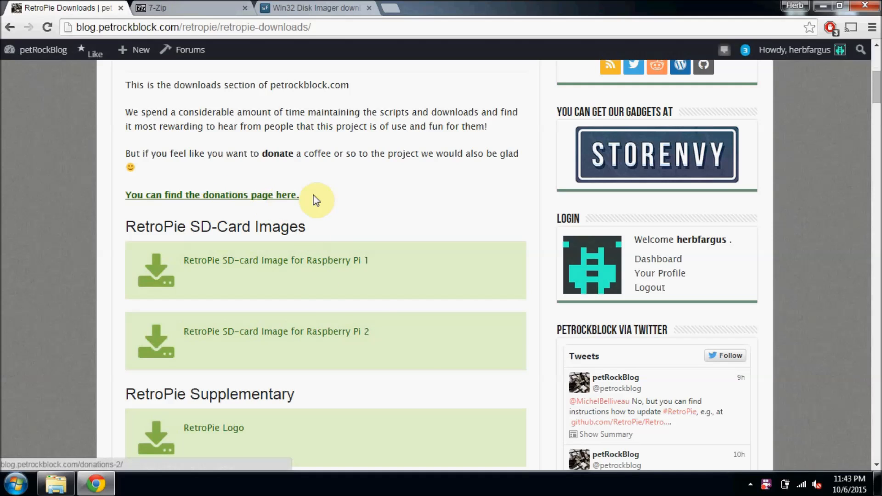
{"action": "mouse_move", "coordinate": [296, 338]}
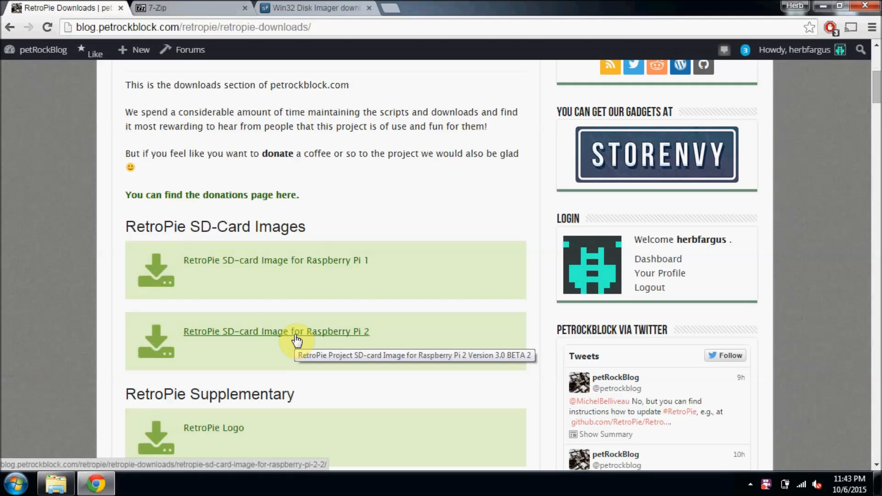
Step: Open the RetroPie SD-card Image for Raspberry Pi 2 (version 3.1) page
{"action": "left_click", "coordinate": [275, 332]}
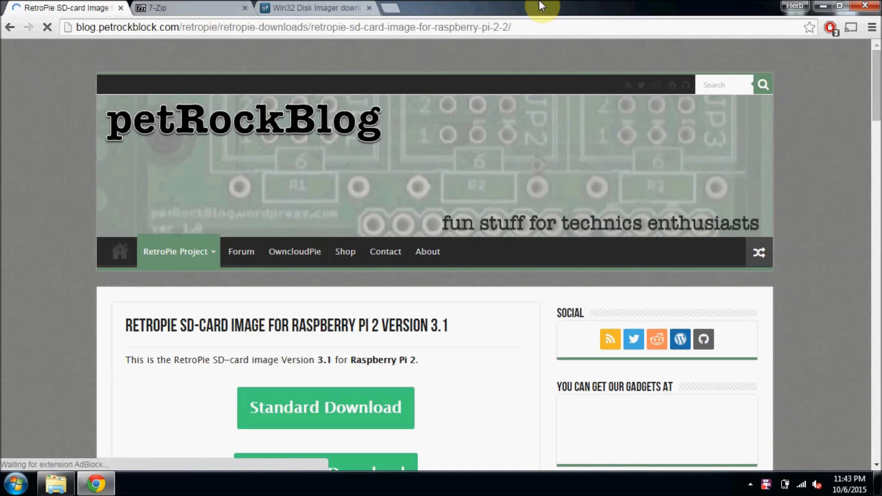
{"action": "scroll", "scroll_direction": "down", "scroll_amount": 3}
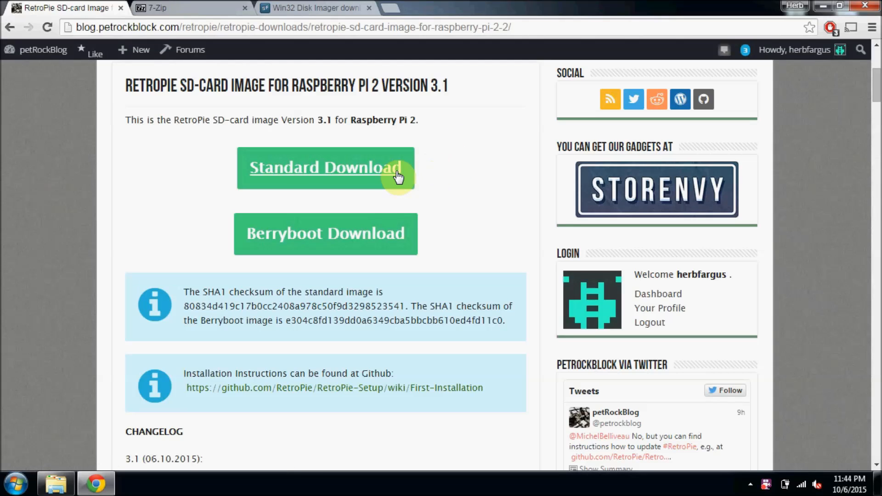
{"action": "mouse_move", "coordinate": [473, 176]}
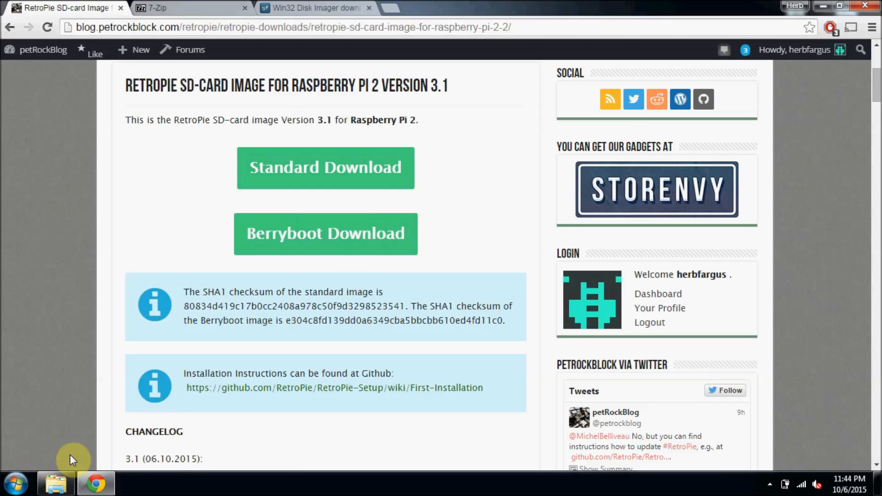
{"action": "mouse_move", "coordinate": [56, 336]}
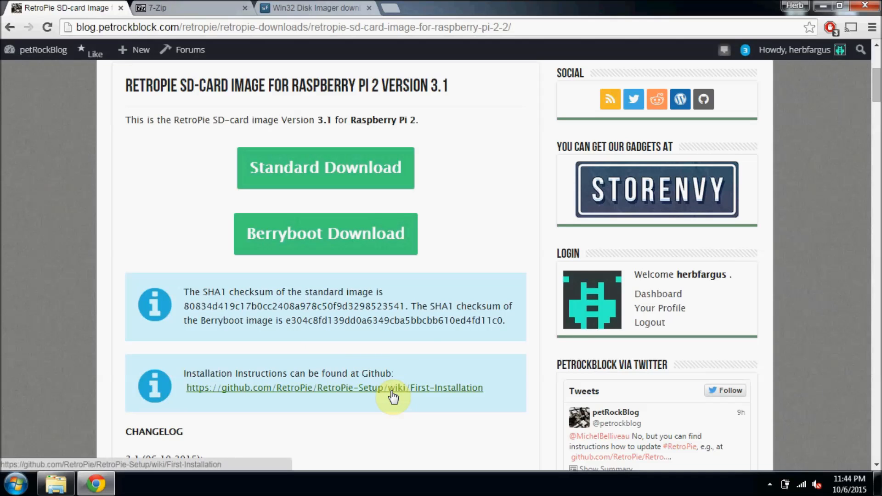
Step: Open the RetroPie First Installation guide on GitHub and read through it
{"action": "left_click", "coordinate": [392, 387]}
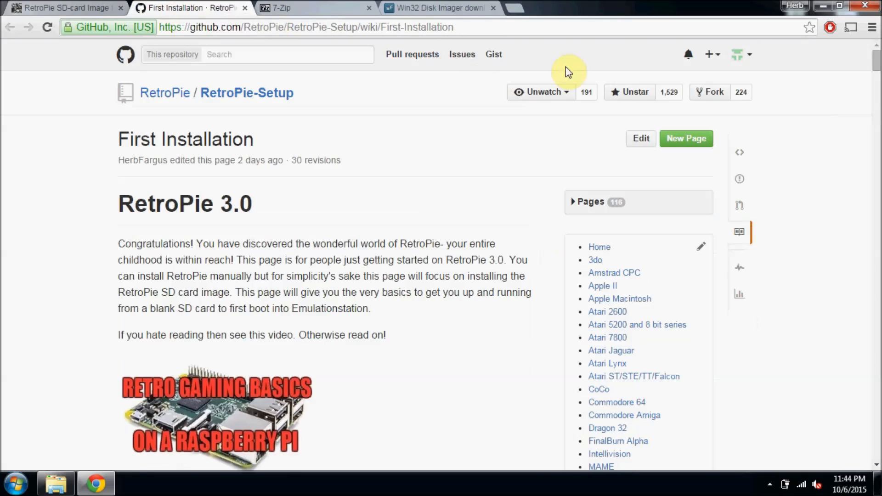
{"action": "scroll", "scroll_direction": "down", "scroll_amount": 3}
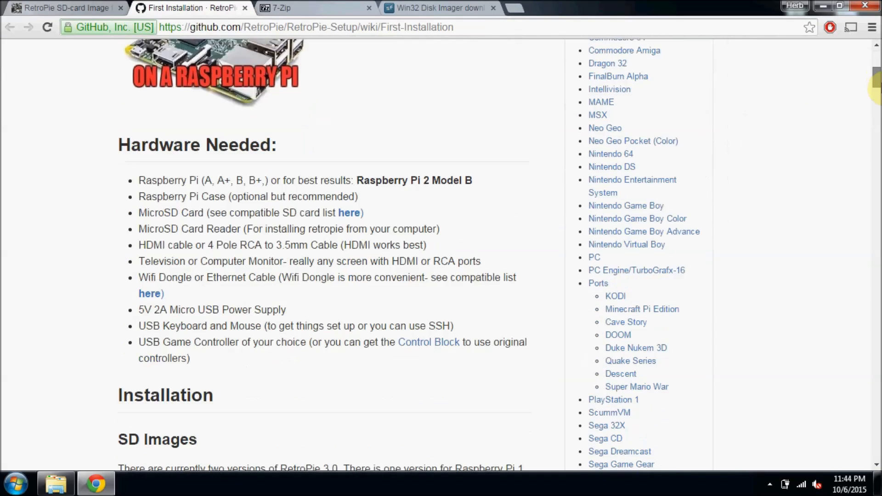
{"action": "scroll", "scroll_direction": "down", "scroll_amount": 3}
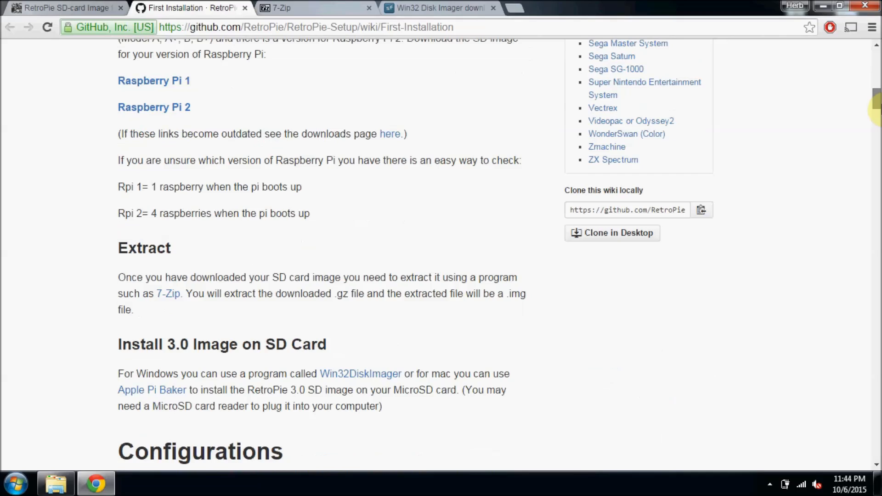
{"action": "scroll", "scroll_direction": "down", "scroll_amount": 3}
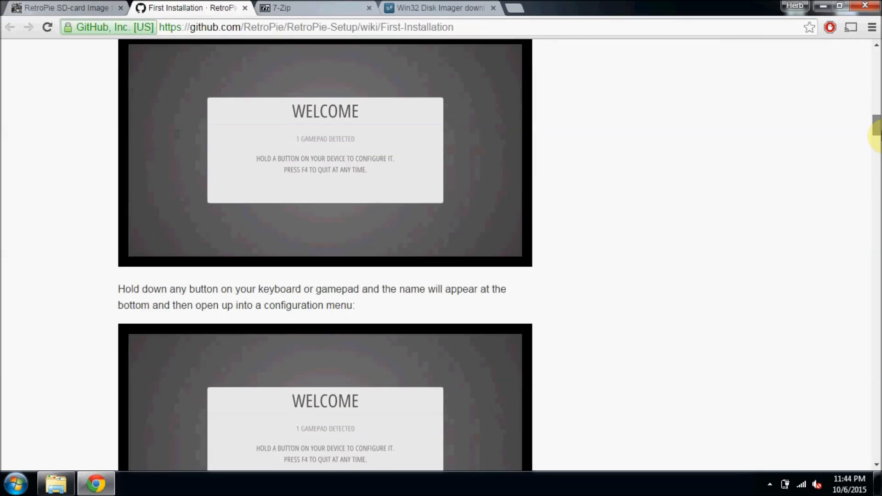
{"action": "scroll", "scroll_direction": "down", "scroll_amount": 3}
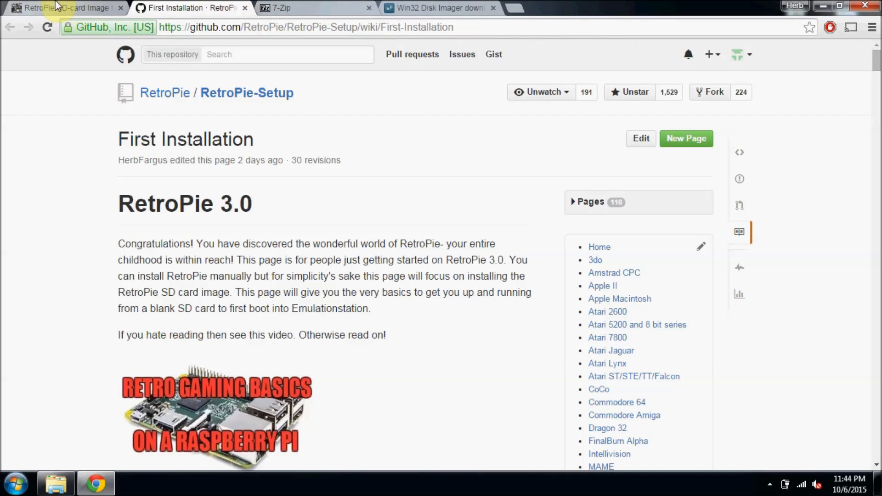
Step: Locate the downloaded retropie-v3.1-rpi2.img.gz archive in the Downloads folder
{"action": "left_click", "coordinate": [62, 7]}
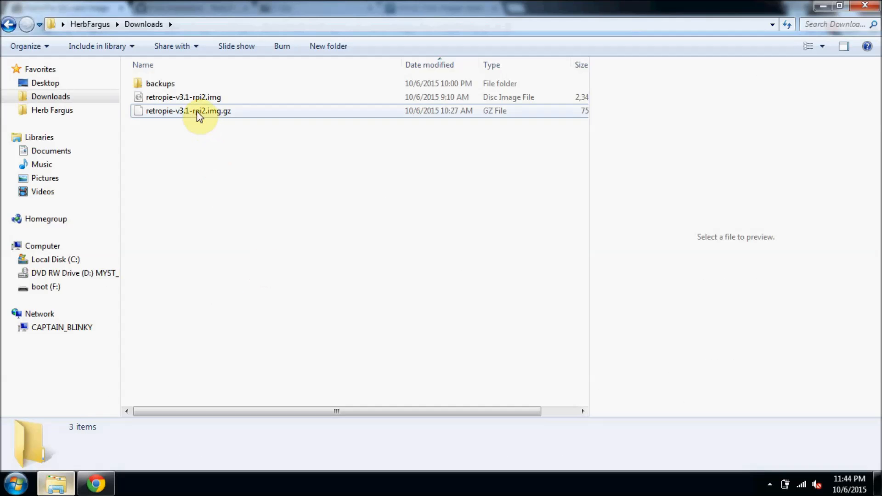
{"action": "left_click", "coordinate": [188, 111]}
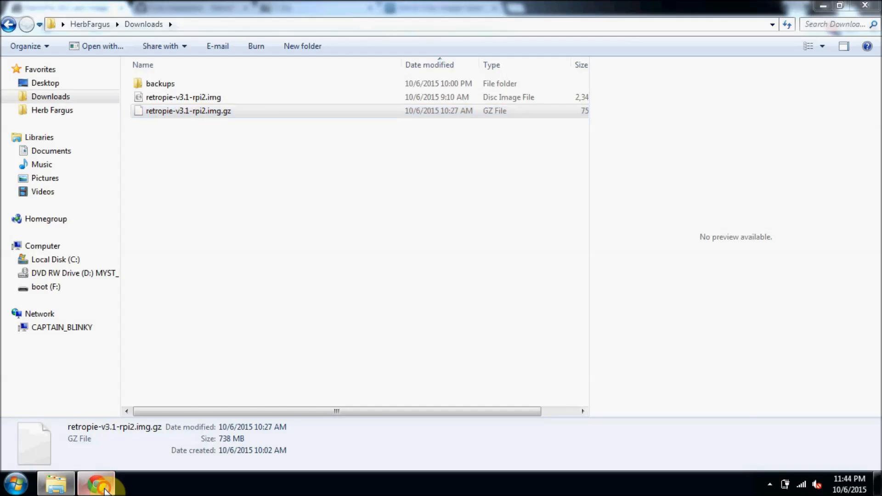
{"action": "left_click", "coordinate": [96, 482]}
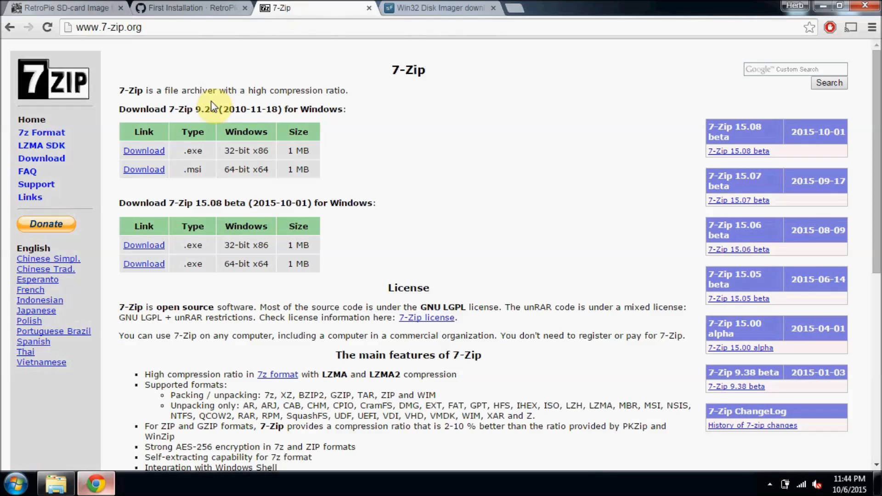
{"action": "mouse_move", "coordinate": [157, 202]}
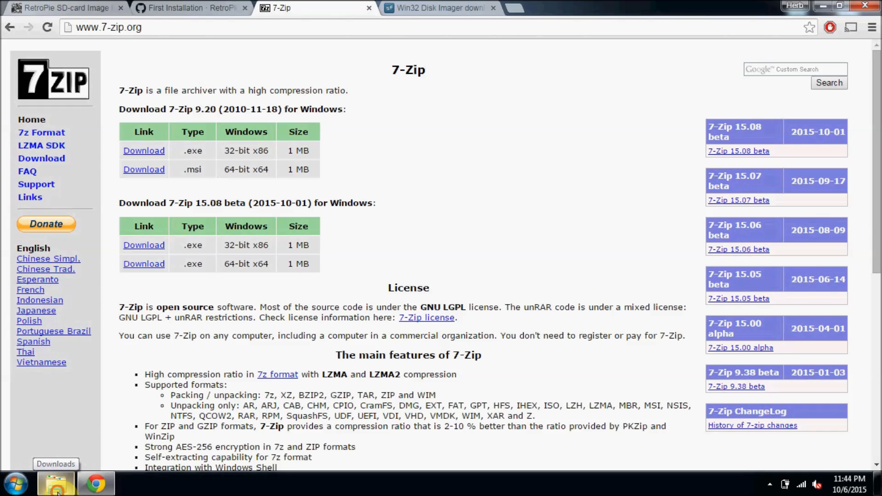
Step: Extract the archive with 7-Zip, keeping the existing retropie-v3.1-rpi2.img rather than replacing it
{"action": "right_click", "coordinate": [187, 111]}
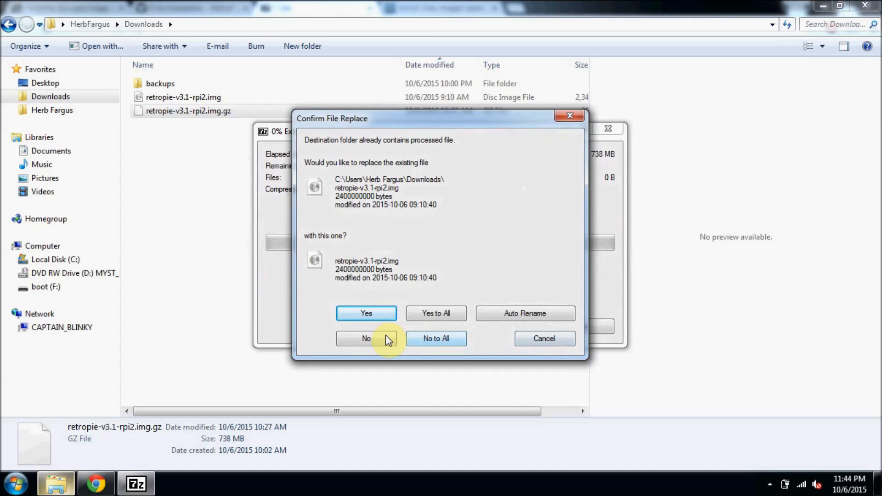
{"action": "left_click", "coordinate": [365, 338]}
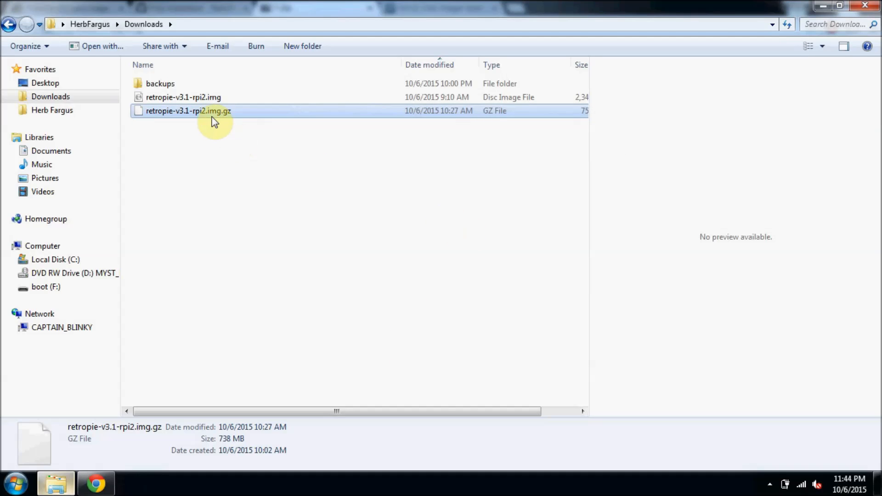
{"action": "left_click", "coordinate": [183, 97]}
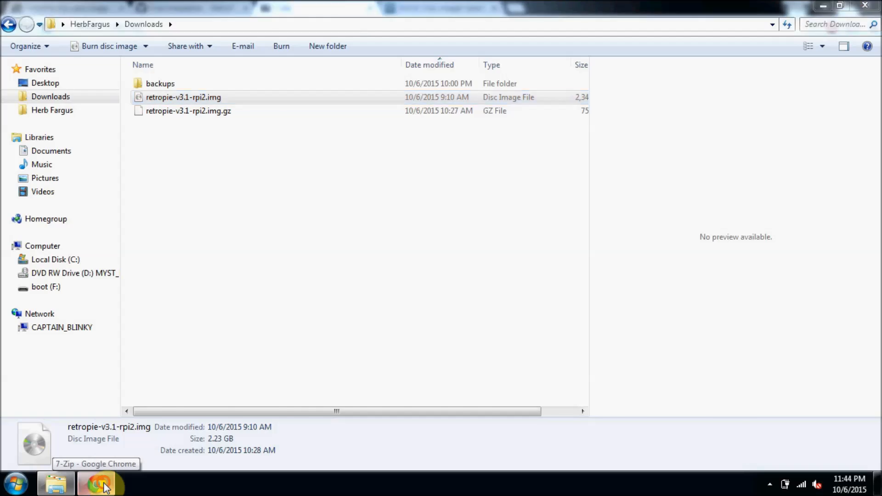
Step: Show the Win32 Disk Imager SourceForge page and bring up the Start menu's program list
{"action": "left_click", "coordinate": [94, 484]}
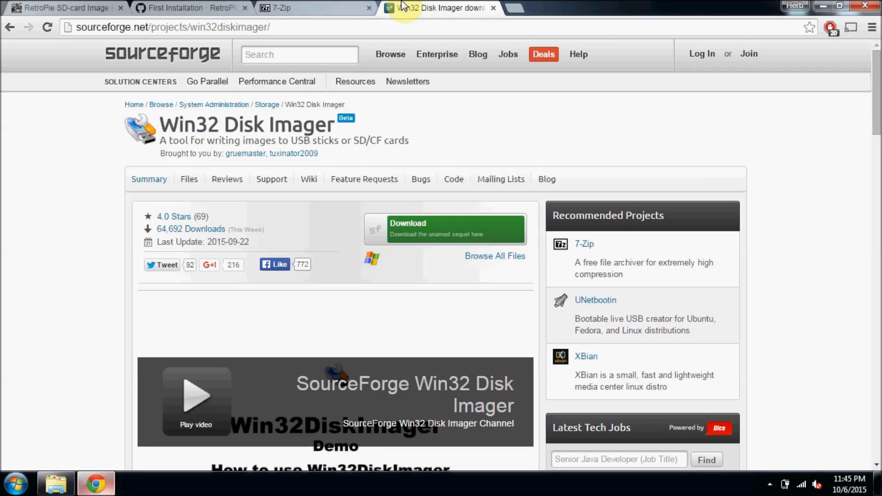
{"action": "mouse_move", "coordinate": [464, 245]}
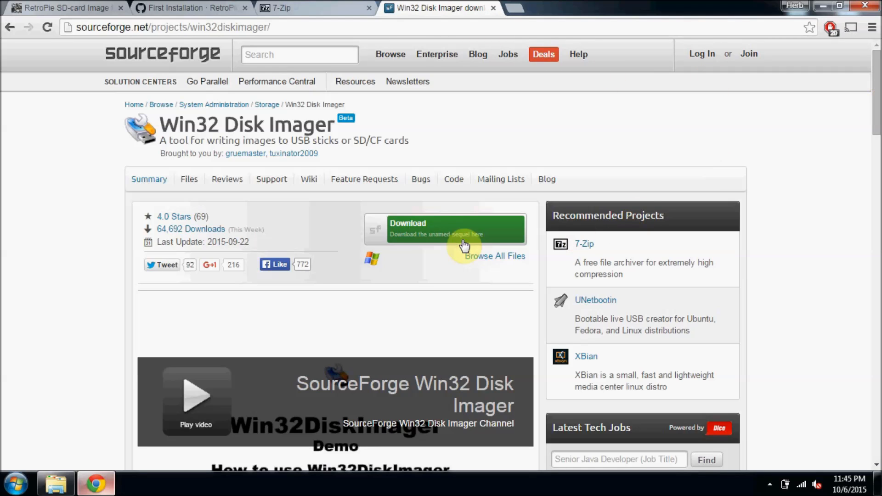
{"action": "left_click", "coordinate": [14, 483]}
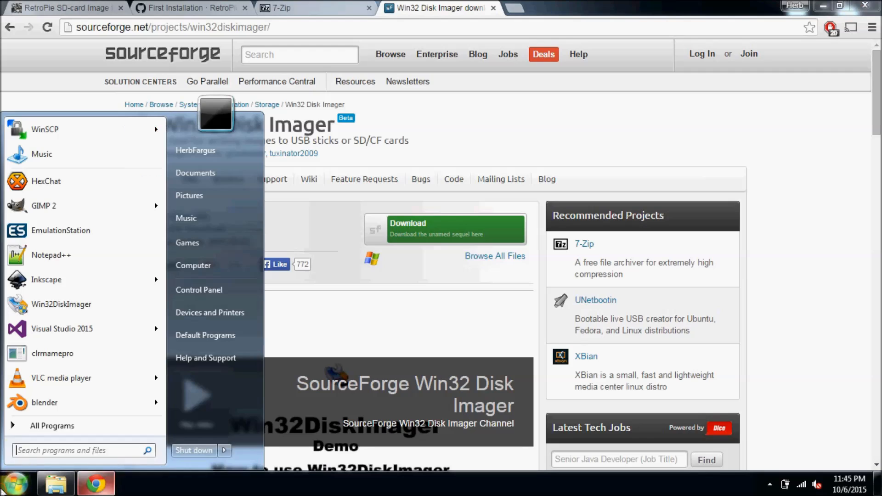
{"action": "right_click", "coordinate": [61, 304]}
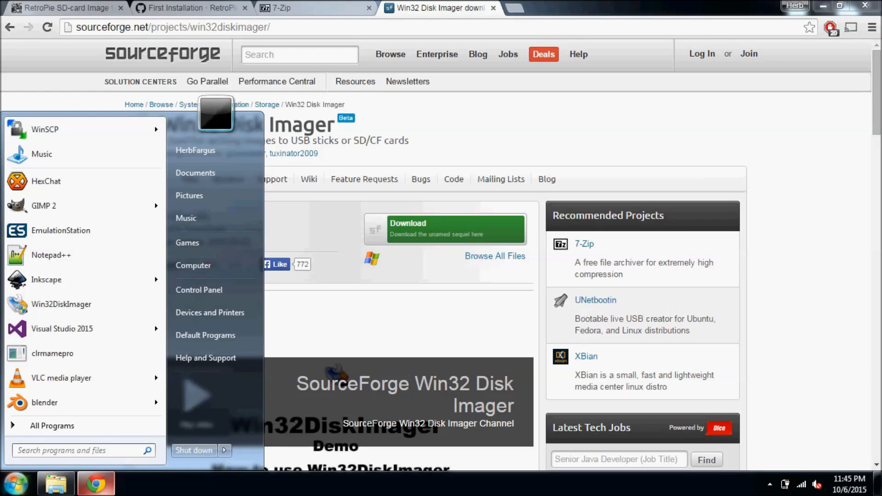
Step: Launch Win32 Disk Imager with drive F: as the target device
{"action": "left_click", "coordinate": [61, 304]}
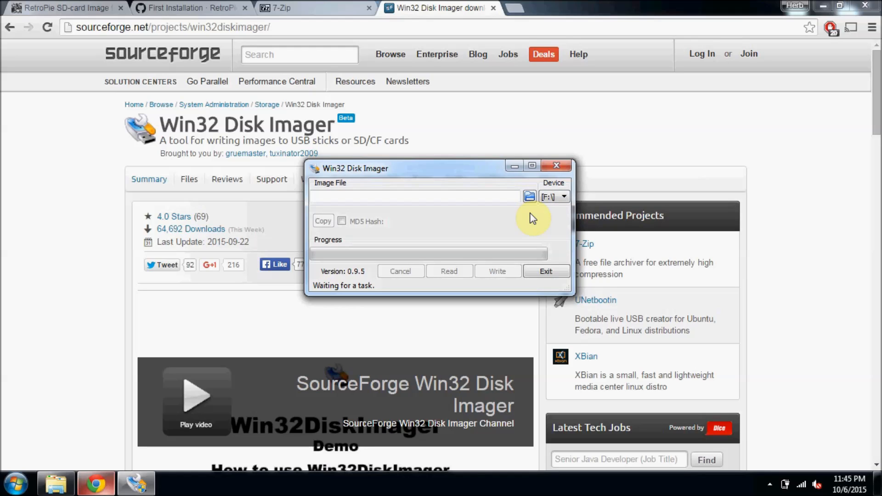
{"action": "mouse_move", "coordinate": [418, 242]}
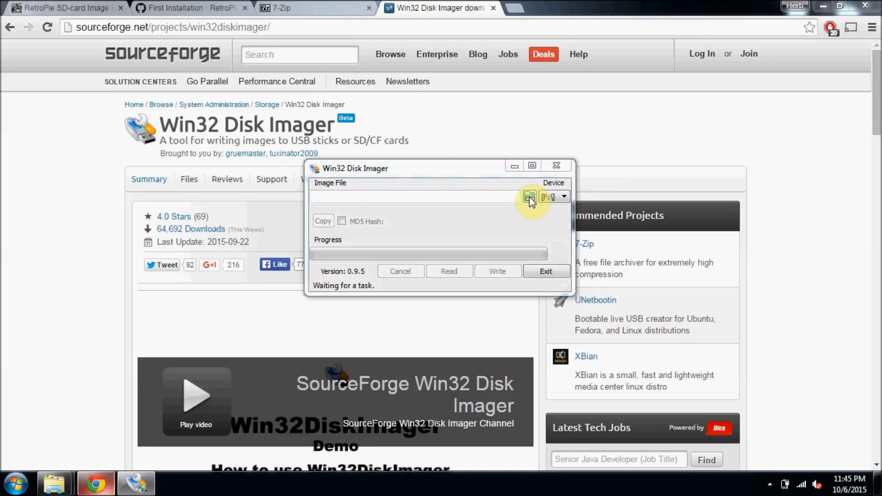
Step: Load retropie-v3.1-rpi2.img from Downloads as the image to write to drive F:
{"action": "left_click", "coordinate": [527, 196]}
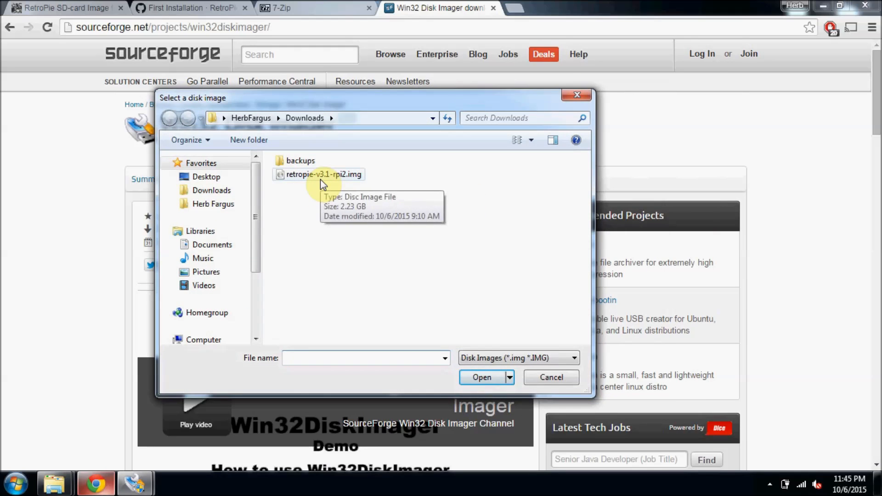
{"action": "left_click", "coordinate": [323, 174]}
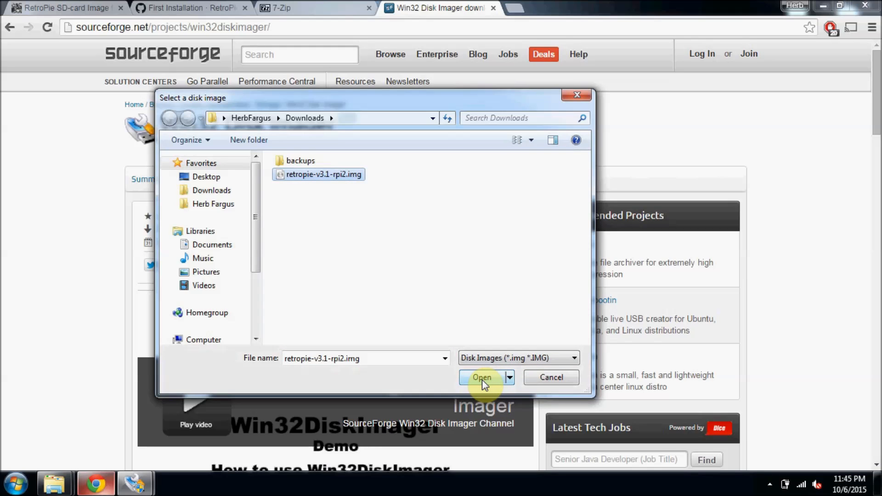
{"action": "left_click", "coordinate": [481, 376]}
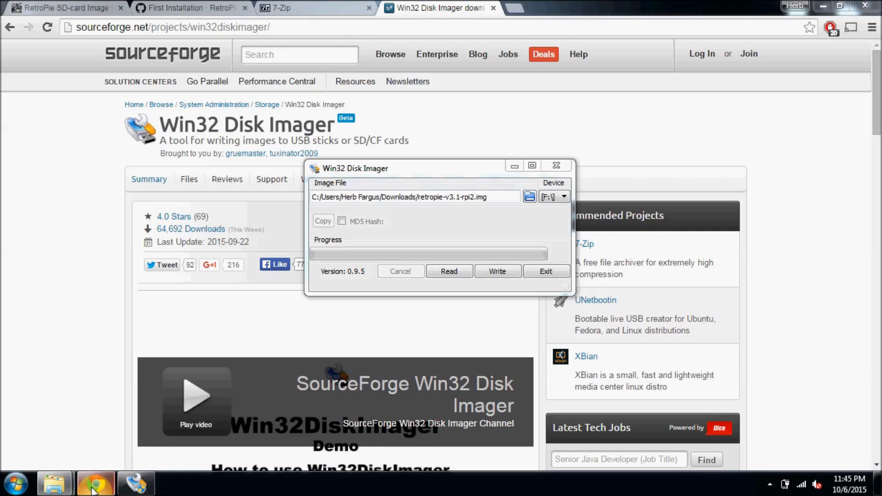
{"action": "left_click", "coordinate": [62, 8]}
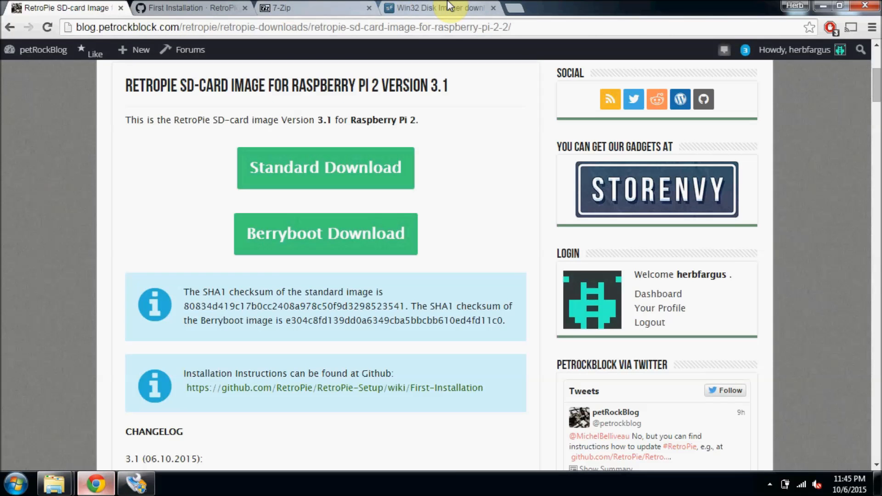
{"action": "mouse_move", "coordinate": [436, 8]}
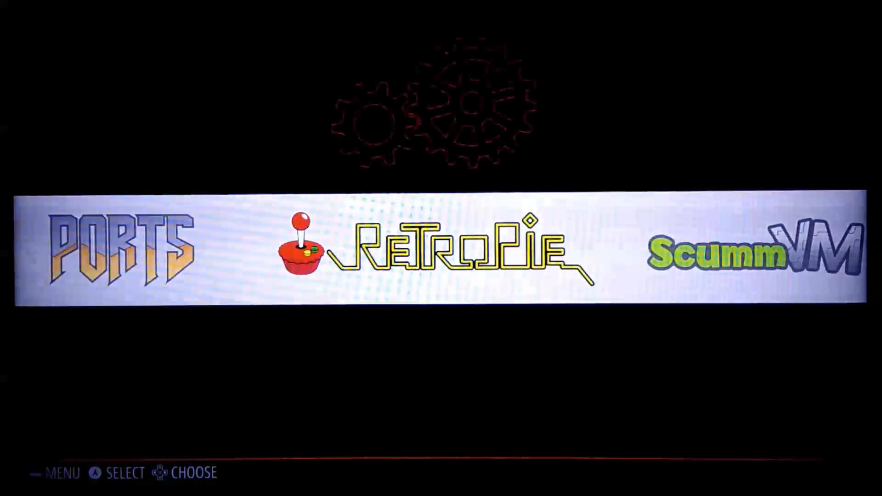
Step: Enter the RetroPie configuration menu and move down to CONFIGURE WIFI
{"action": "key", "text": "Right"}
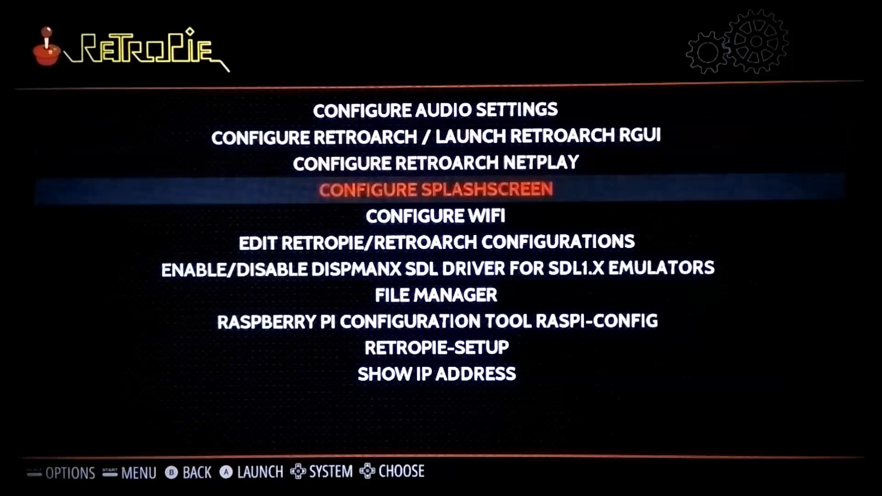
{"action": "key", "text": "Down"}
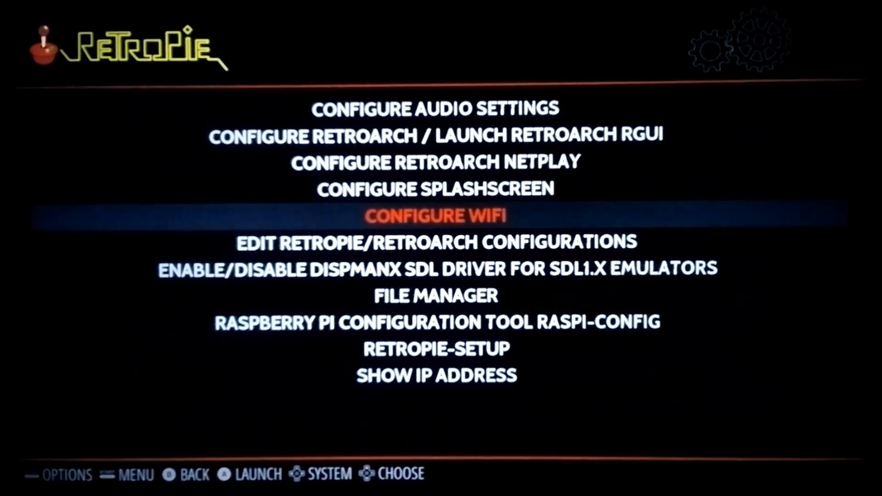
{"action": "key", "text": "down"}
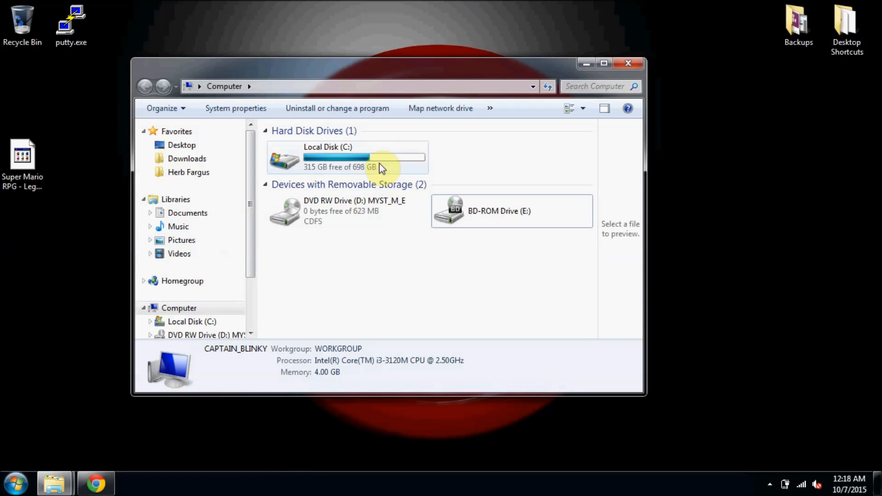
Step: Browse to the \\RETROPIE network share from the Explorer address bar
{"action": "left_click", "coordinate": [365, 86]}
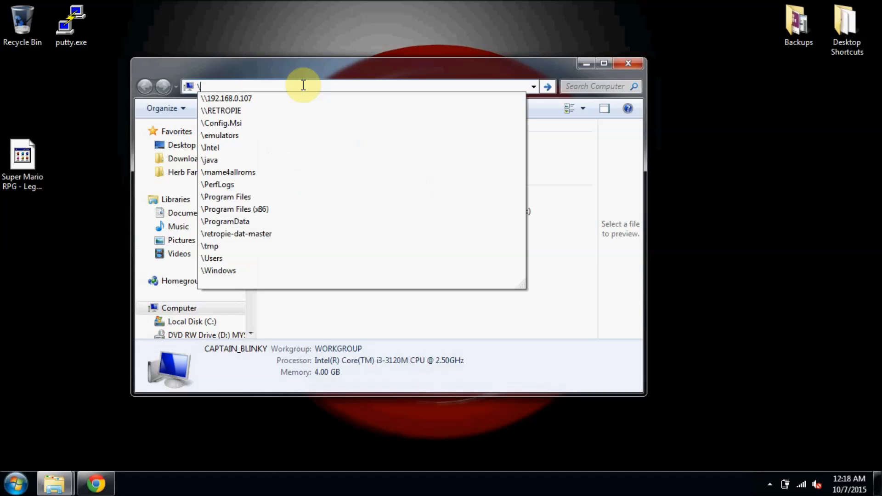
{"action": "type", "text": "\\RE"}
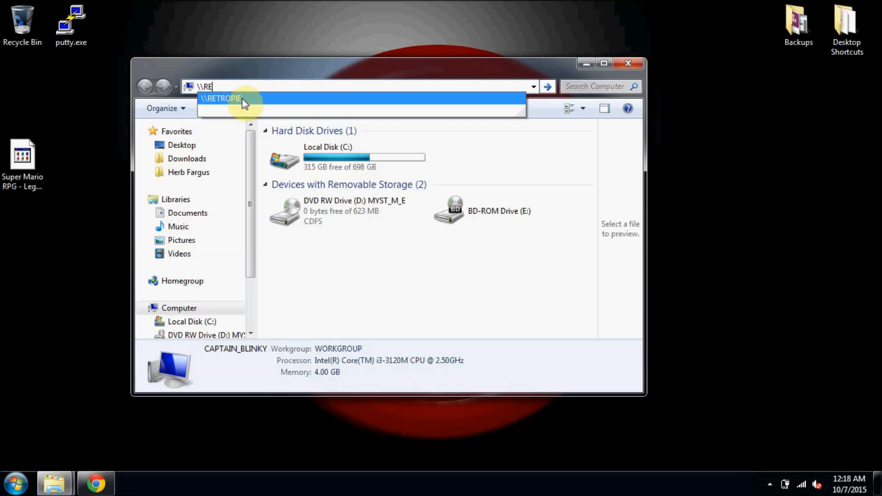
{"action": "left_click", "coordinate": [222, 98]}
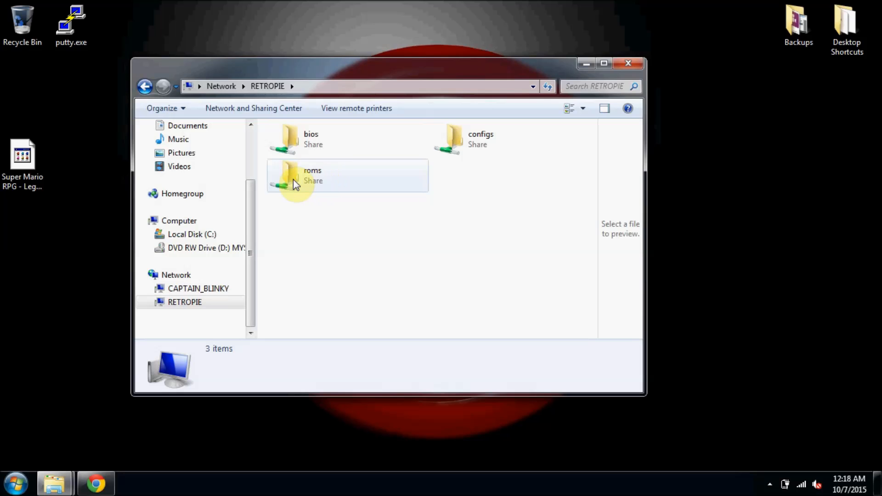
Step: Open the roms/snes folder on the share, showing the Super Mario RPG ROM
{"action": "double_click", "coordinate": [312, 175]}
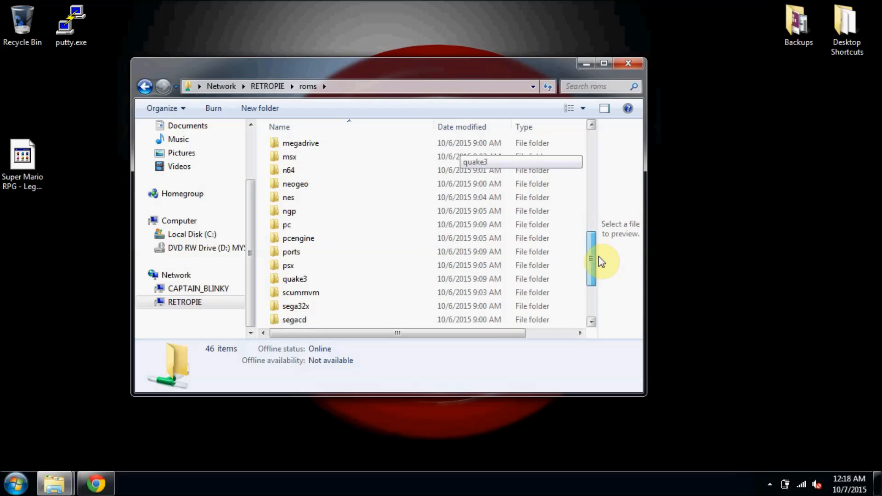
{"action": "scroll", "scroll_direction": "down", "scroll_amount": 3}
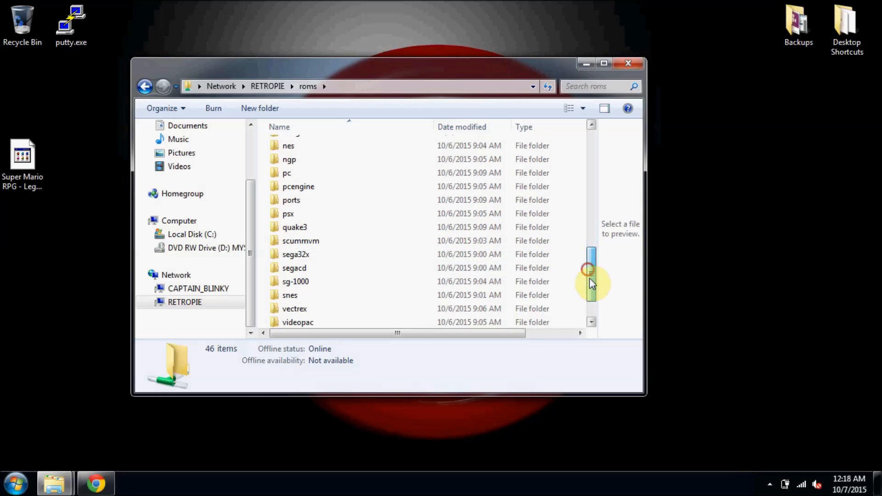
{"action": "double_click", "coordinate": [290, 295]}
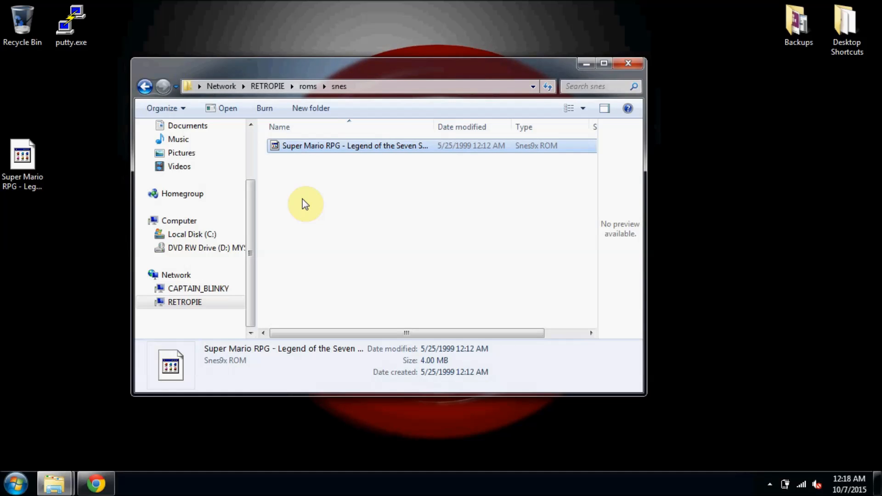
{"action": "mouse_move", "coordinate": [35, 398]}
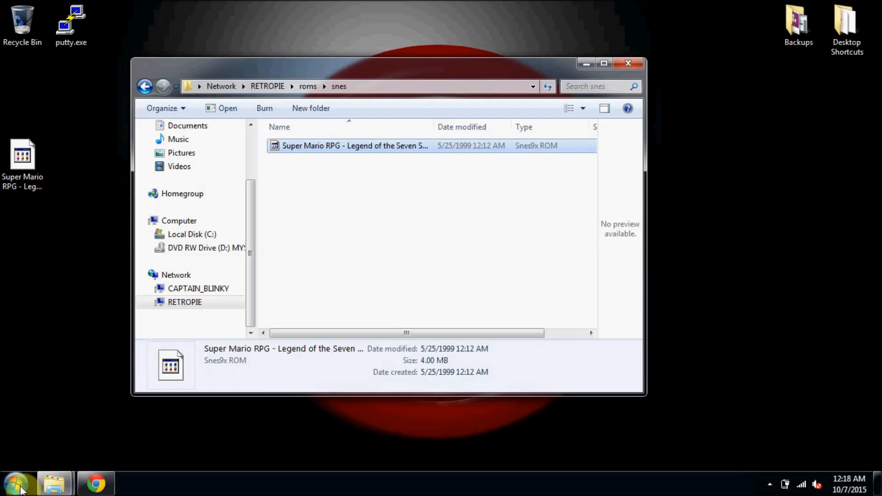
{"action": "left_click", "coordinate": [16, 483]}
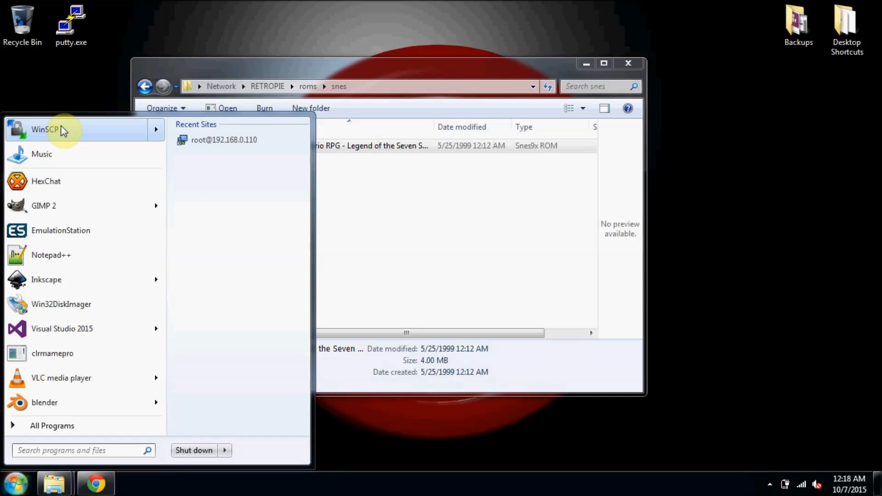
Step: Log in to RETROPIE in WinSCP as user pi, saving the session settings
{"action": "left_click", "coordinate": [44, 129]}
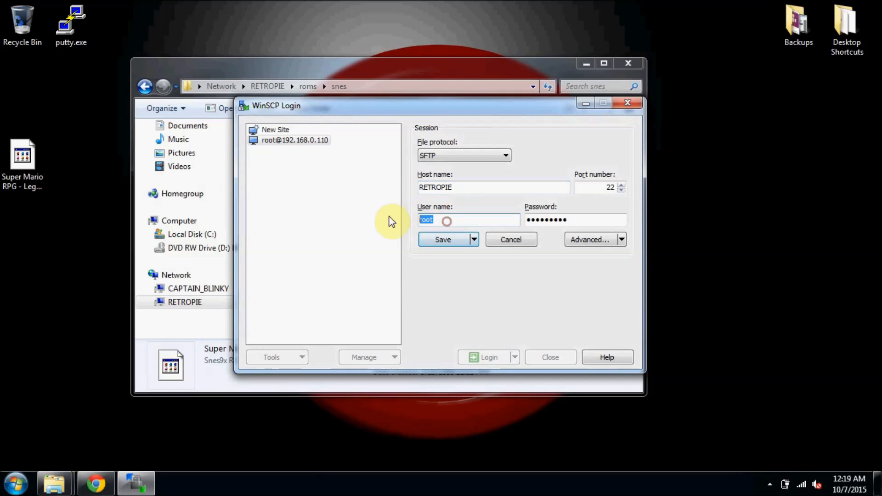
{"action": "type", "text": "pi"}
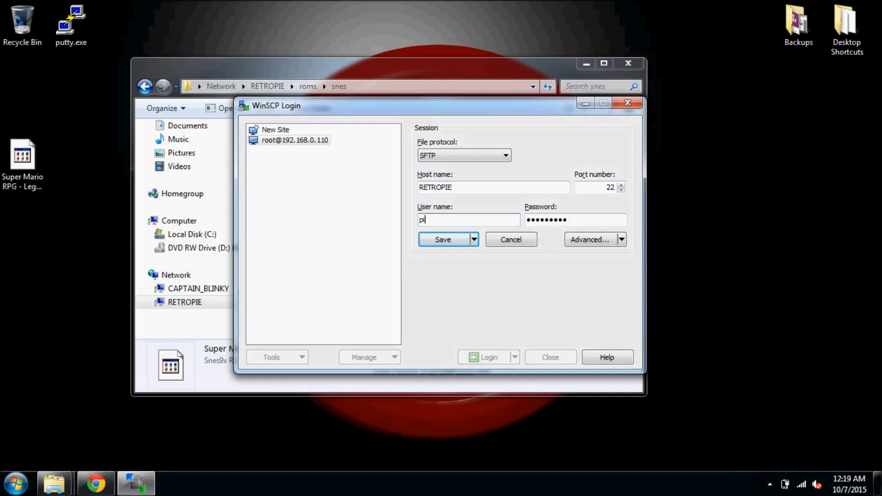
{"action": "mouse_move", "coordinate": [486, 191]}
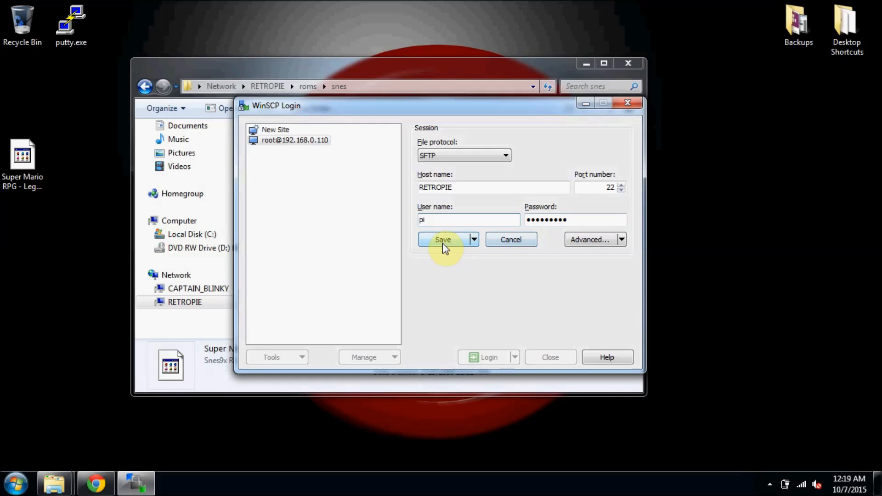
{"action": "left_click", "coordinate": [443, 238]}
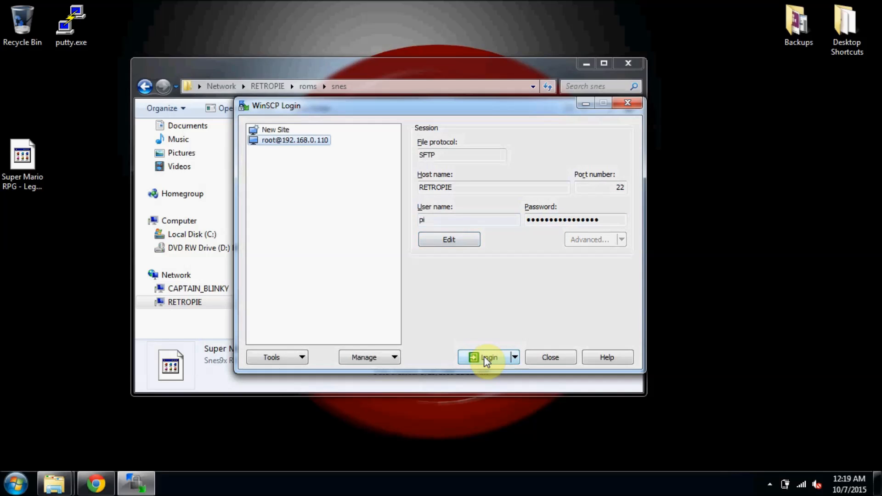
{"action": "left_click", "coordinate": [485, 357]}
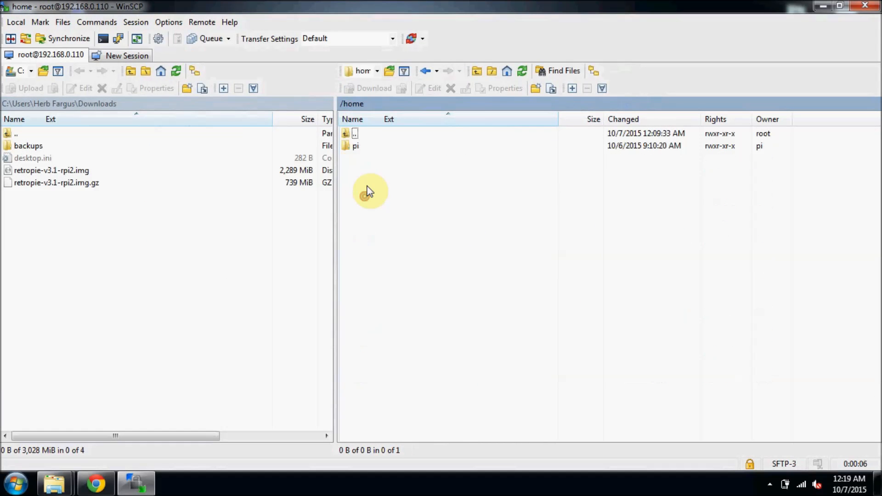
Step: Browse the remote side to /home/pi/RetroPie/roms/snes
{"action": "double_click", "coordinate": [356, 146]}
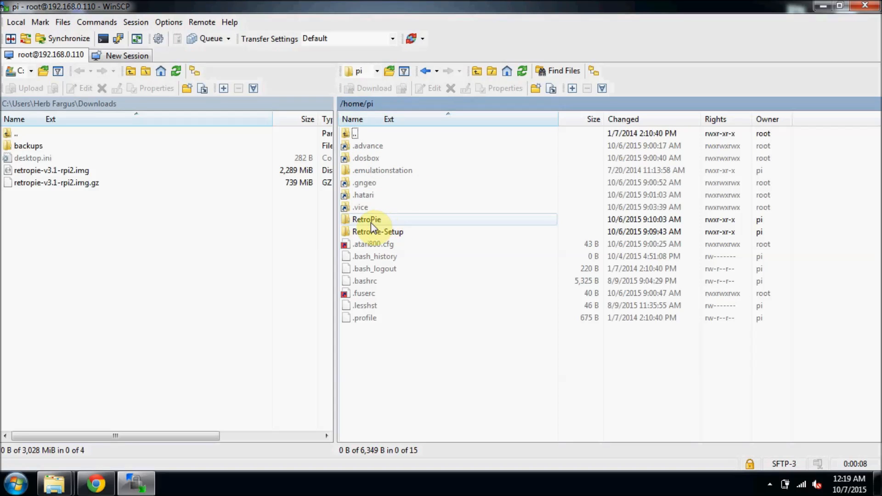
{"action": "double_click", "coordinate": [366, 218]}
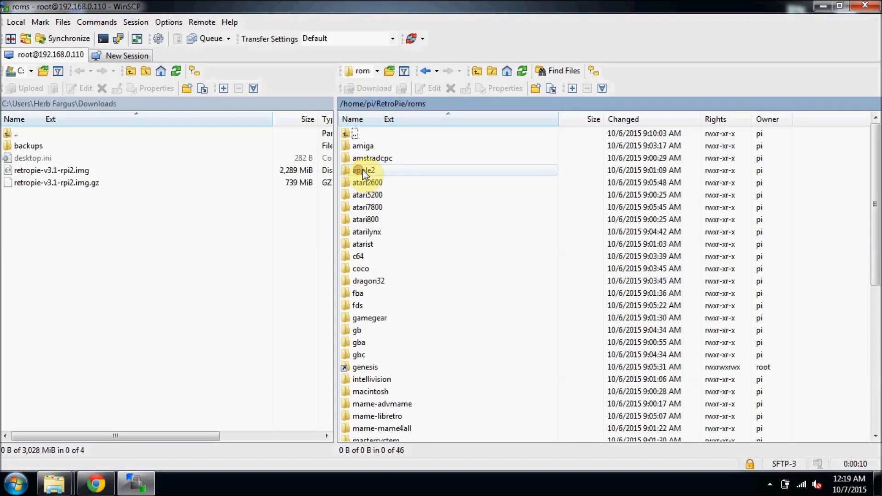
{"action": "scroll", "scroll_direction": "down", "scroll_amount": 3}
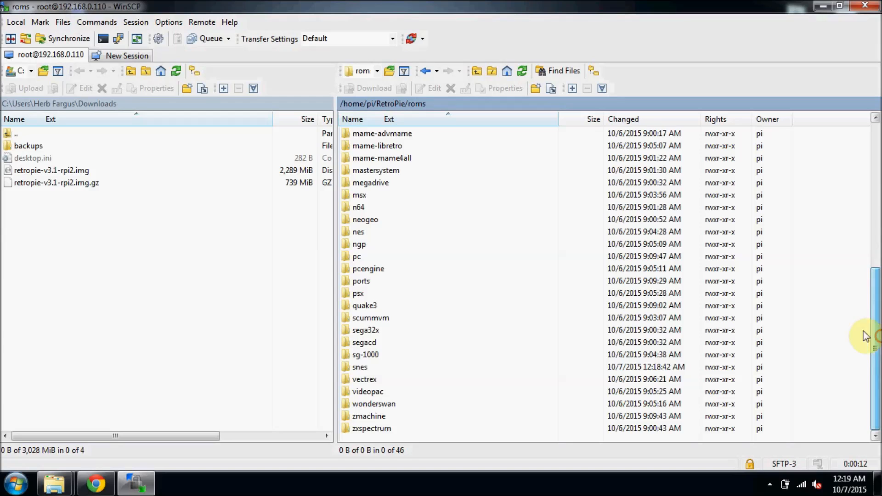
{"action": "double_click", "coordinate": [359, 366]}
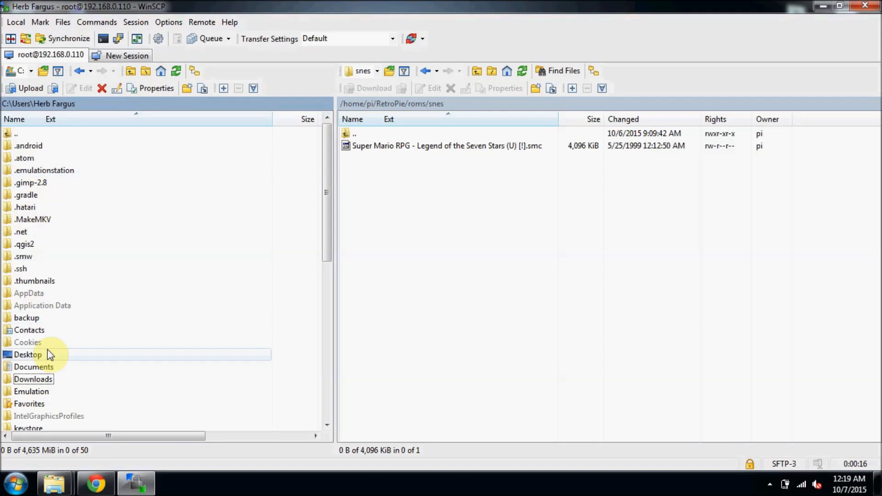
Step: Upload the Super Mario RPG .smc from the local Desktop, overwriting the existing copy
{"action": "double_click", "coordinate": [28, 354]}
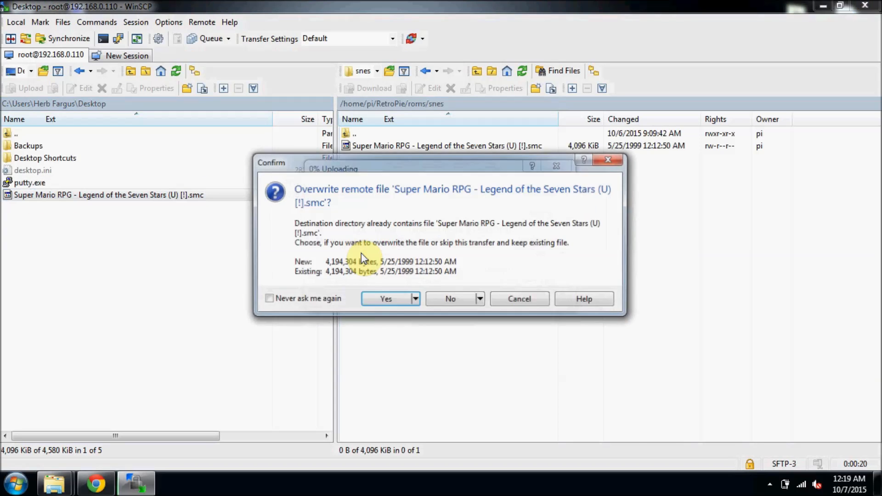
{"action": "left_click", "coordinate": [385, 299]}
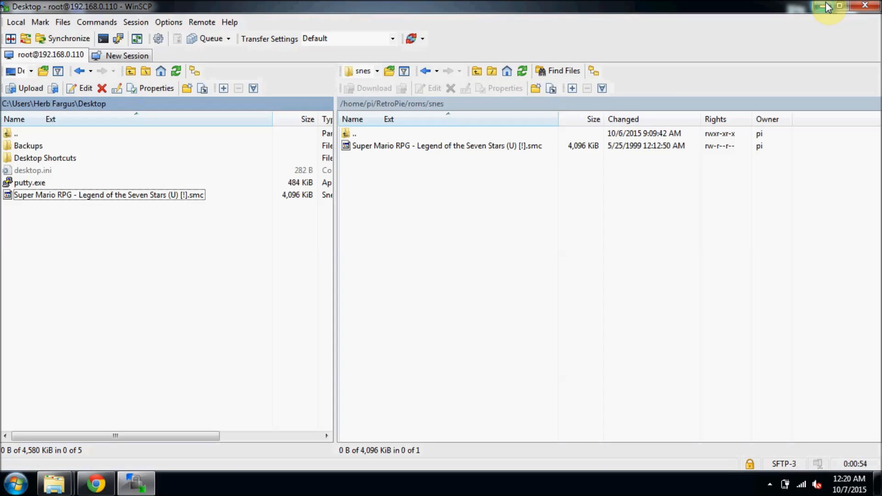
{"action": "mouse_move", "coordinate": [431, 191]}
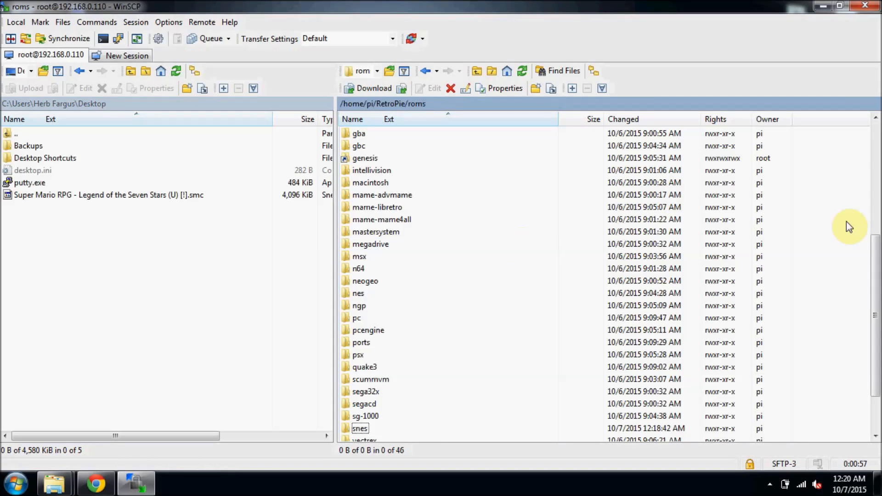
Step: Scroll the remote file list while returning to the Pi's /home/pi/RetroPie/roms folder
{"action": "scroll", "scroll_direction": "up", "scroll_amount": 3}
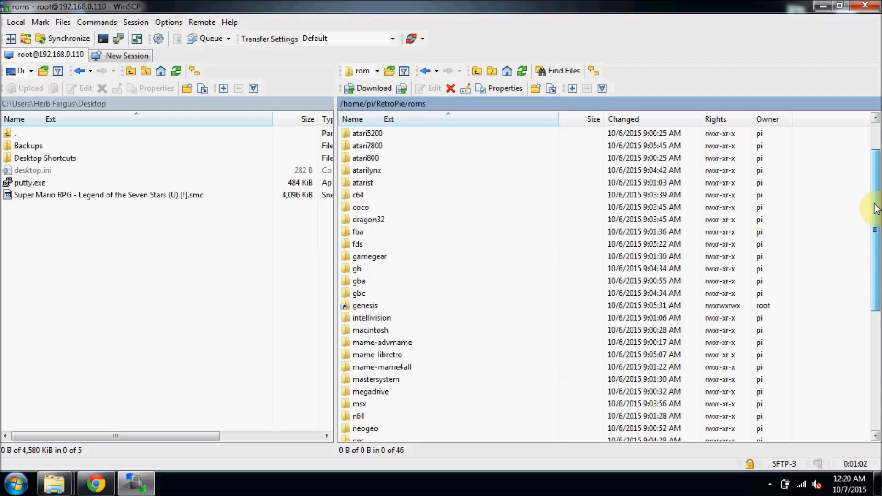
{"action": "scroll", "scroll_direction": "down", "scroll_amount": 3}
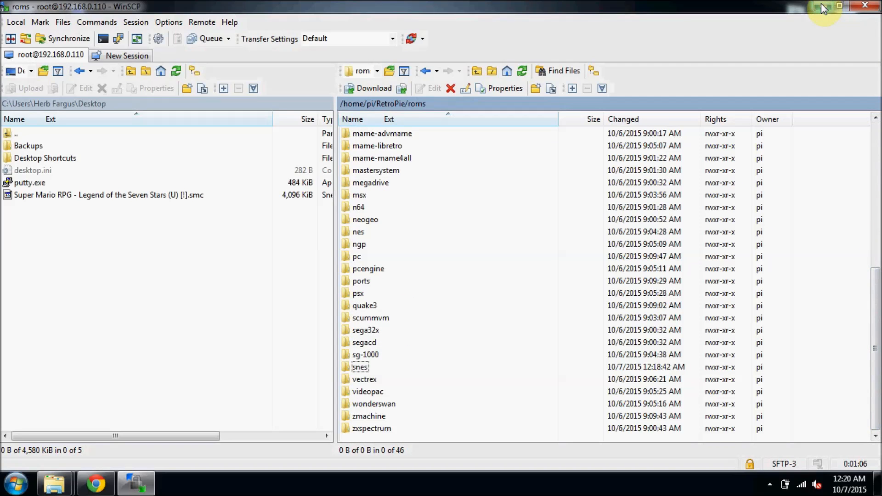
{"action": "mouse_move", "coordinate": [823, 8]}
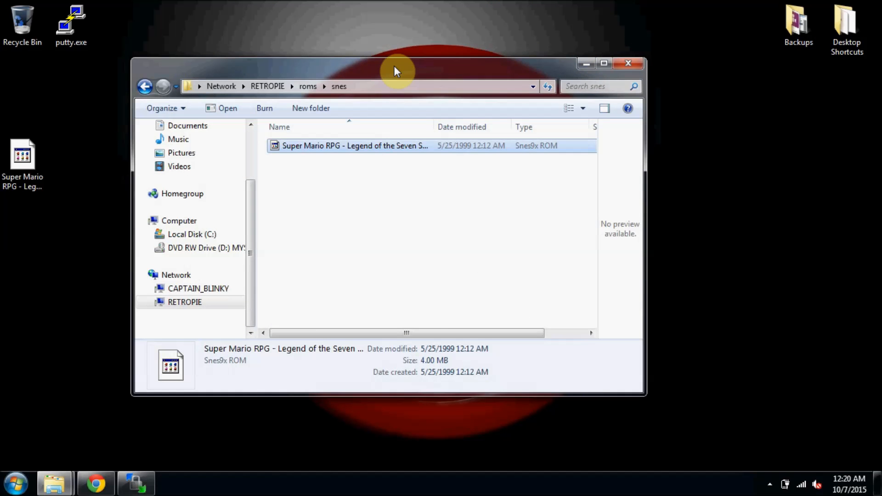
Step: Close the Explorer snes folder window, leaving only the desktop with the ROM icon
{"action": "left_click", "coordinate": [627, 63]}
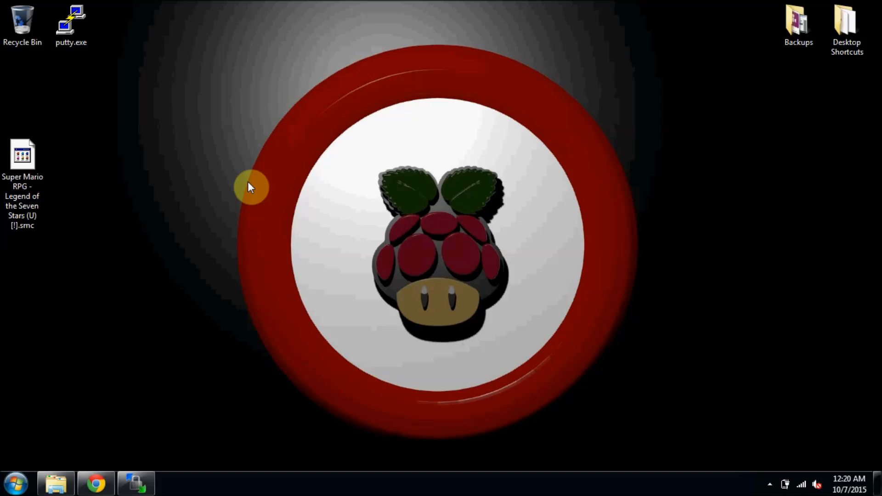
{"action": "mouse_move", "coordinate": [127, 168]}
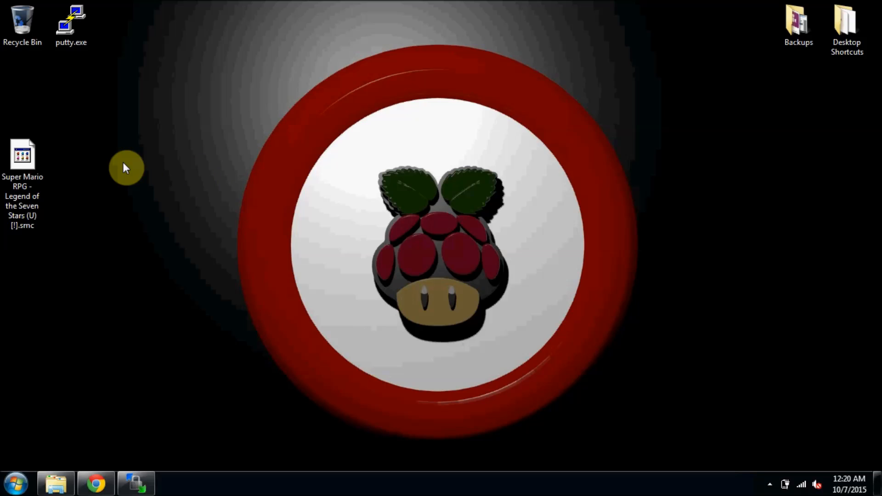